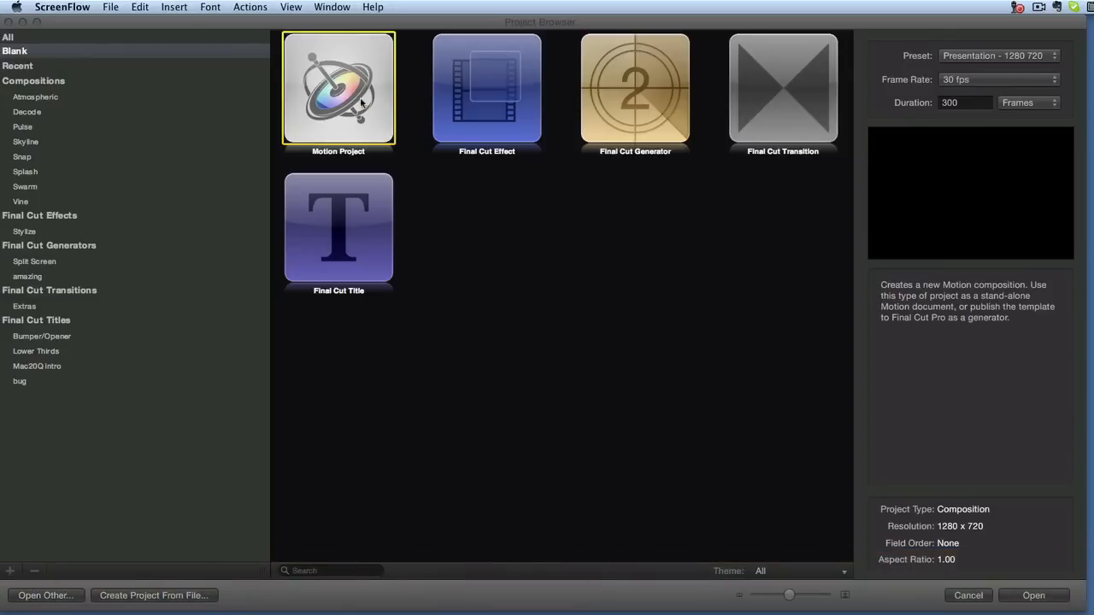
Create a new blank Motion project and show the Library
click(1034, 596)
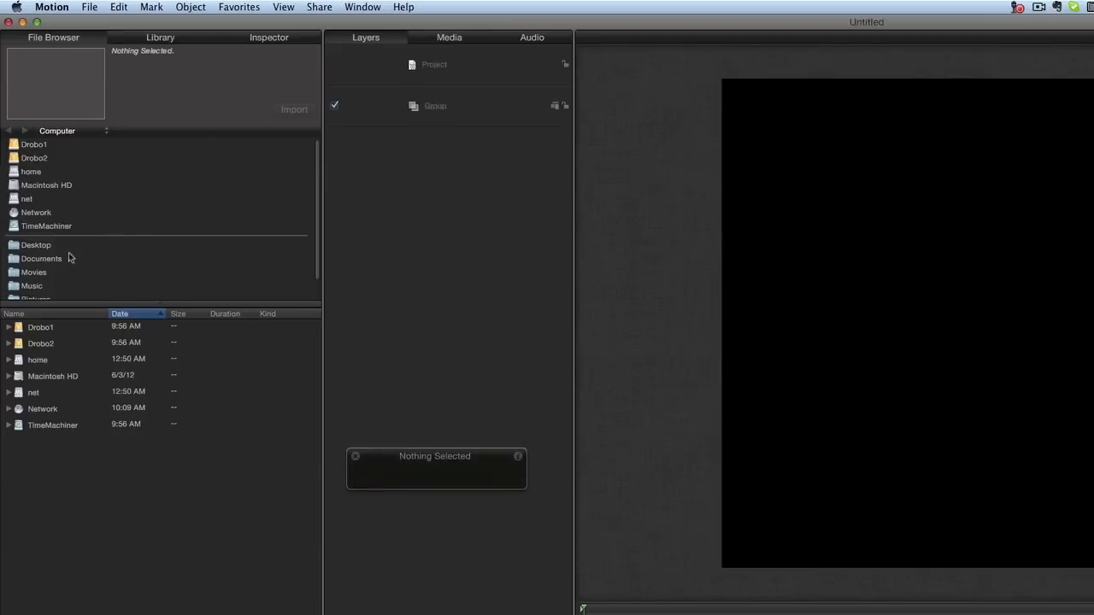
mouse_move(133, 43)
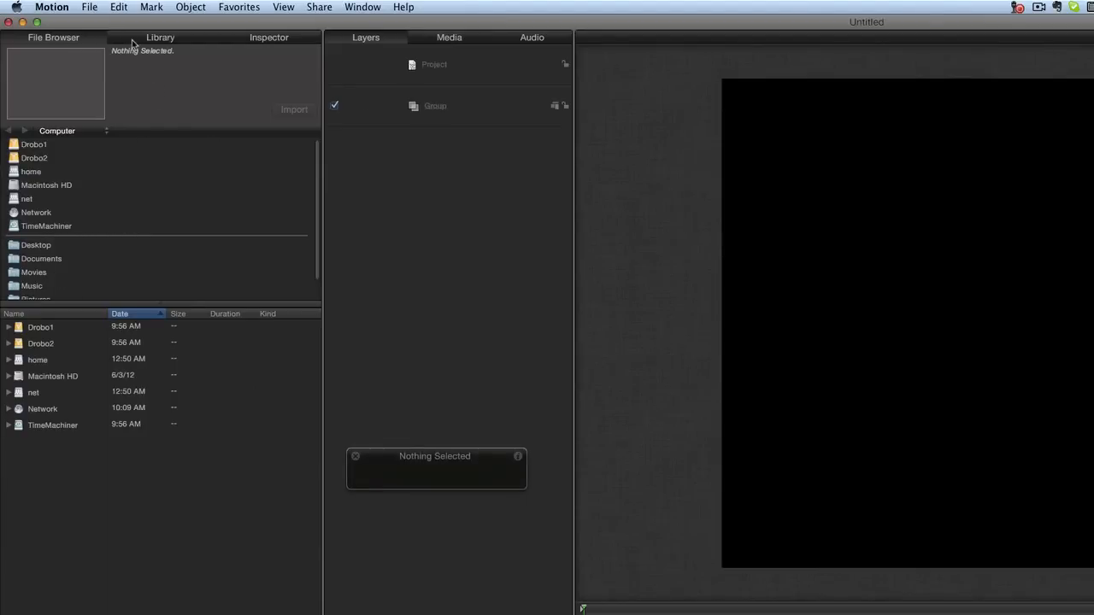
click(160, 37)
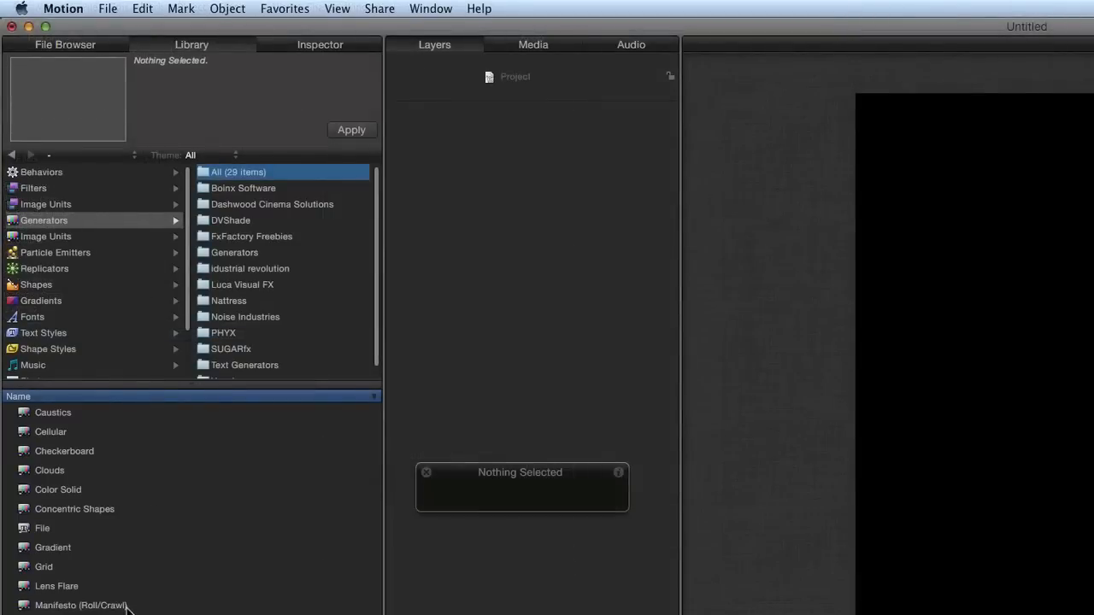
Apply the Gradient generator from the Library as a blue background layer
click(52, 547)
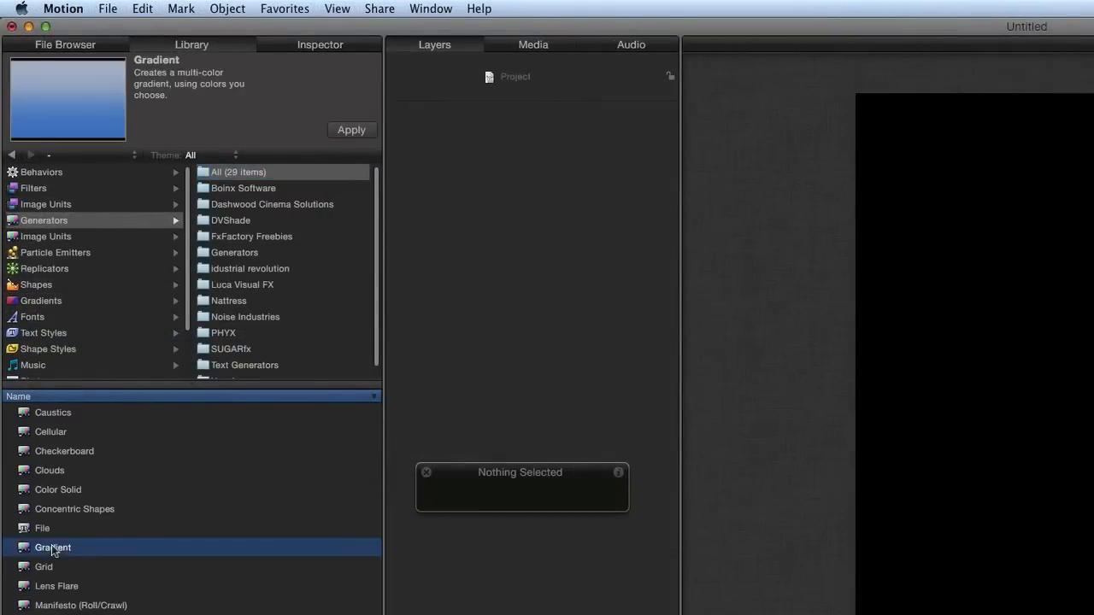
click(352, 130)
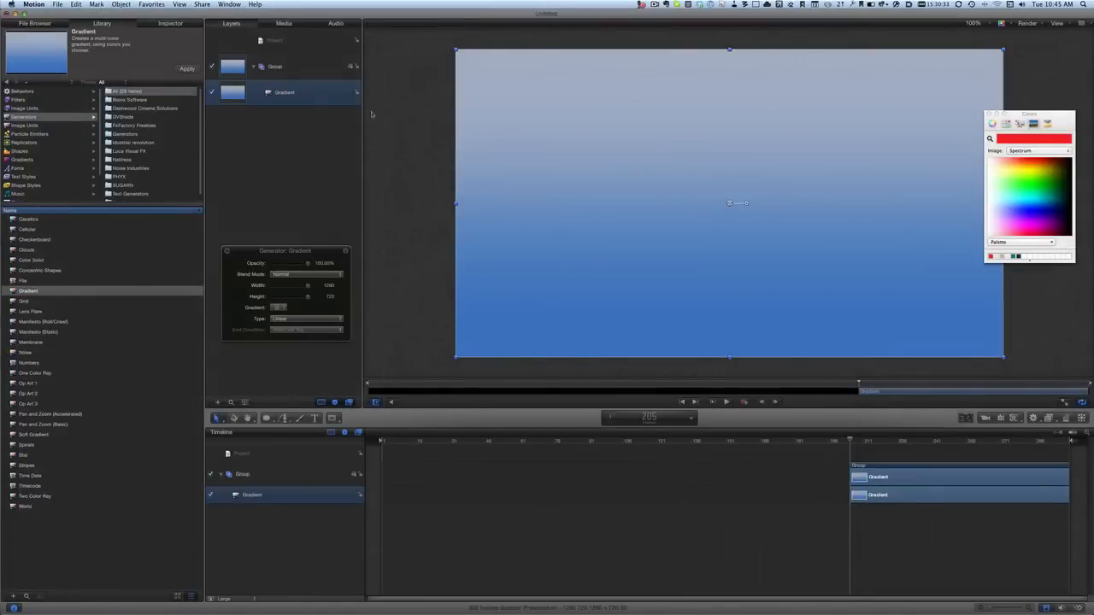
mouse_move(314, 147)
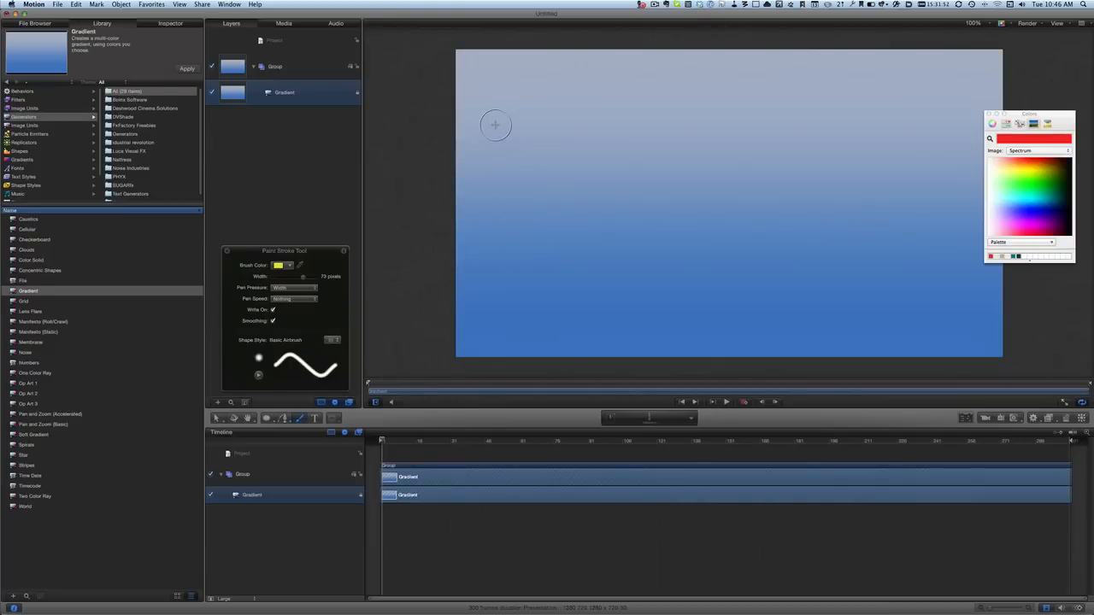
Paint a wavy yellow Basic Airbrush stroke from left to right across the gradient
drag(496, 126, 732, 177)
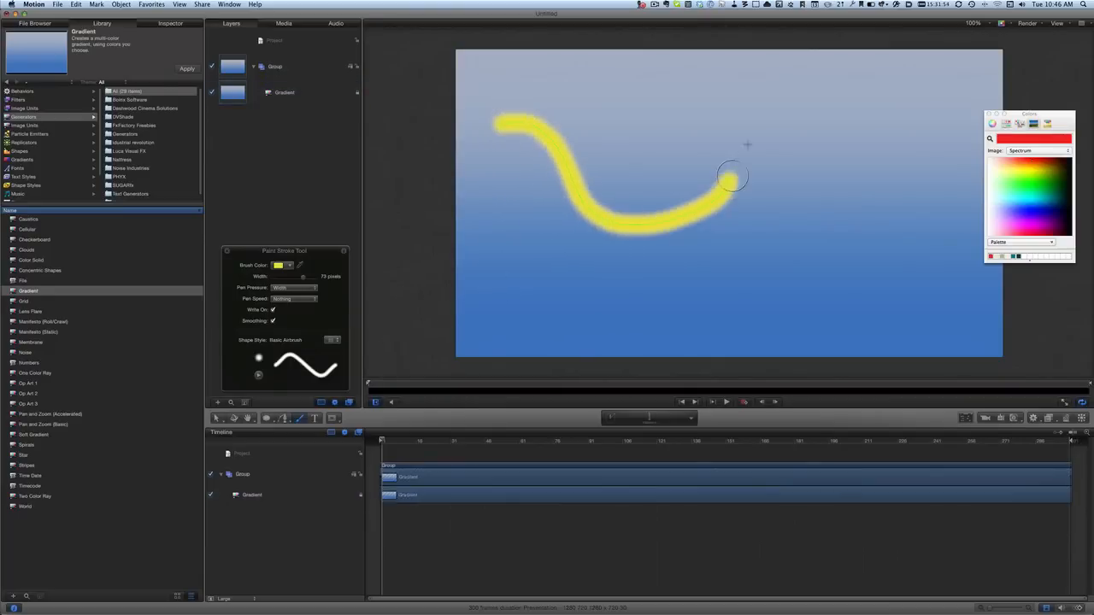
drag(732, 177, 953, 216)
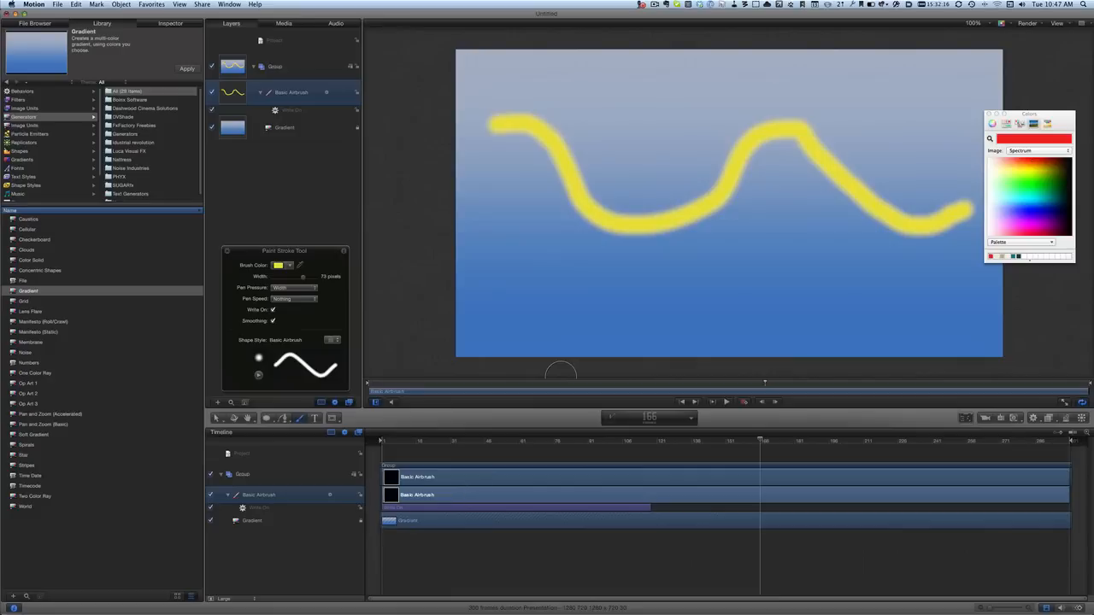
mouse_move(419, 354)
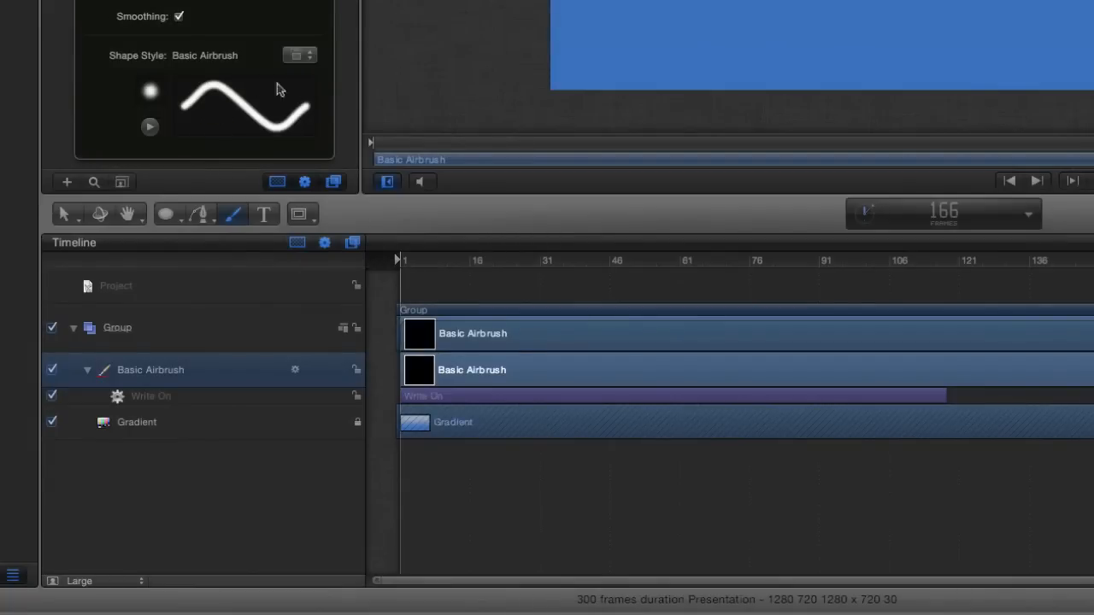
click(299, 54)
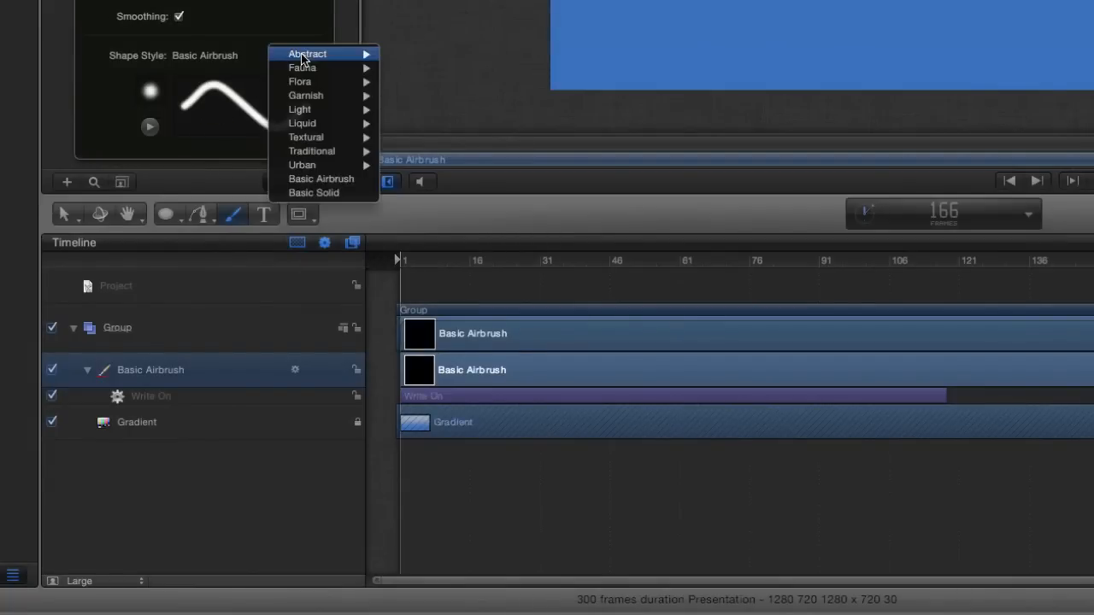
mouse_move(312, 82)
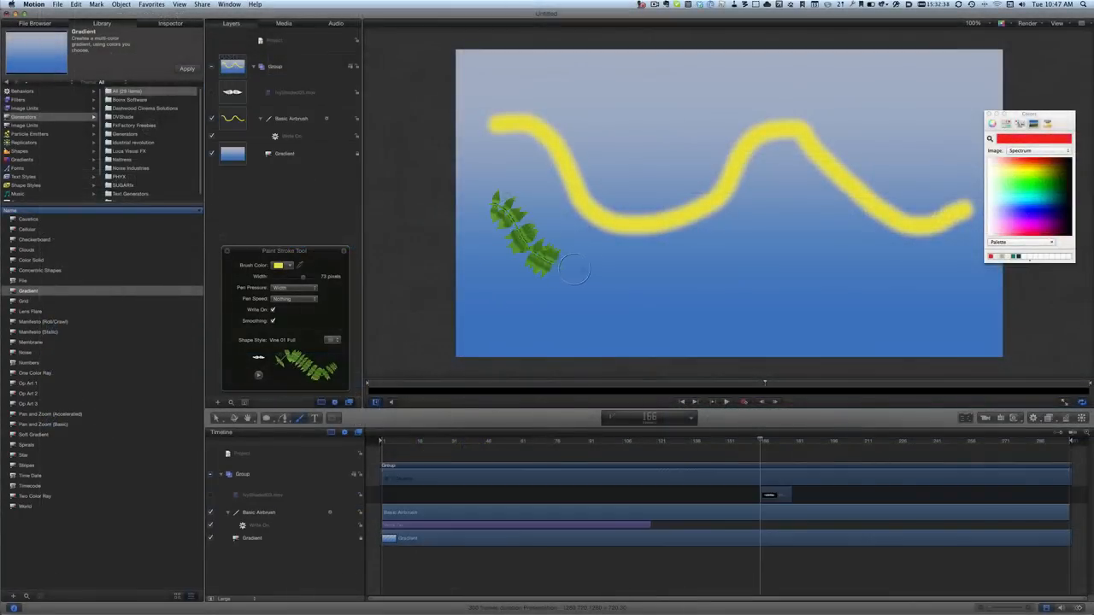
drag(547, 257, 898, 205)
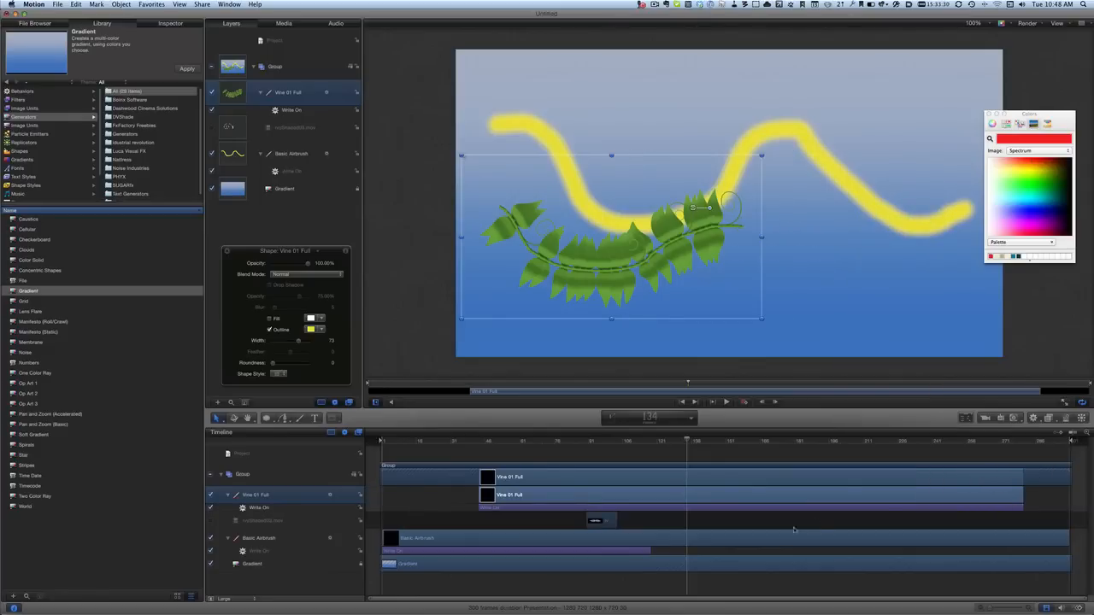
click(724, 401)
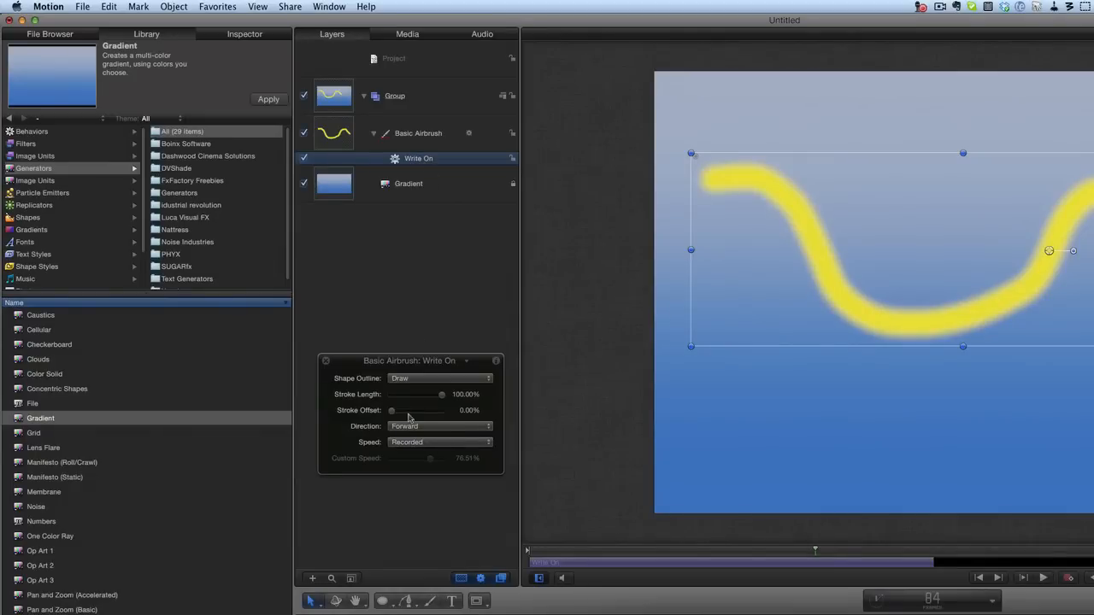
mouse_move(415, 372)
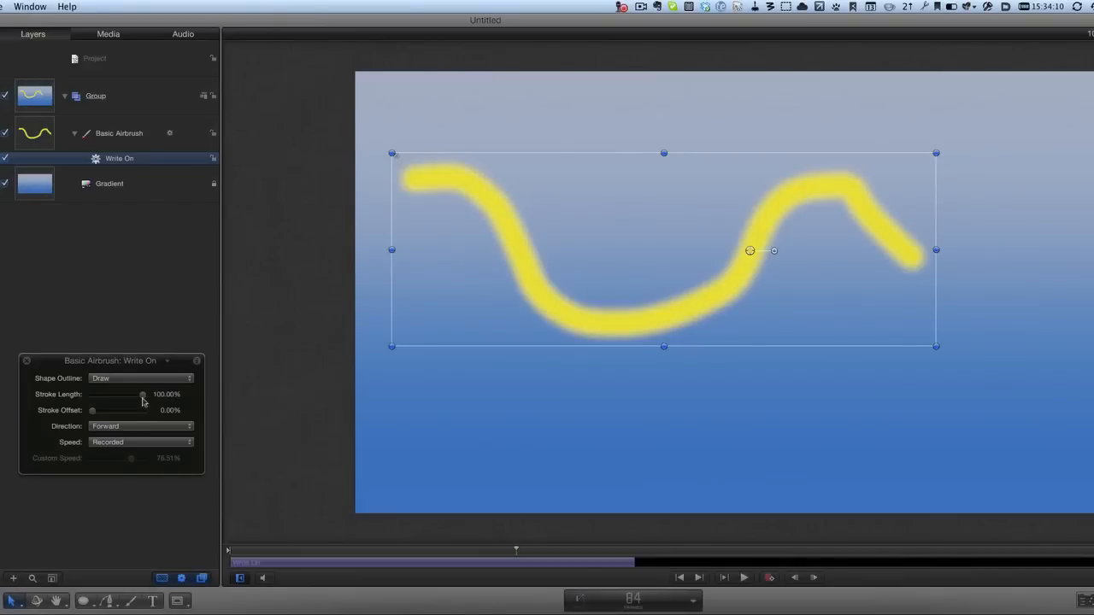
Set the Write On stroke offset to 15.26%, test stroke length, and change direction
drag(143, 394, 117, 394)
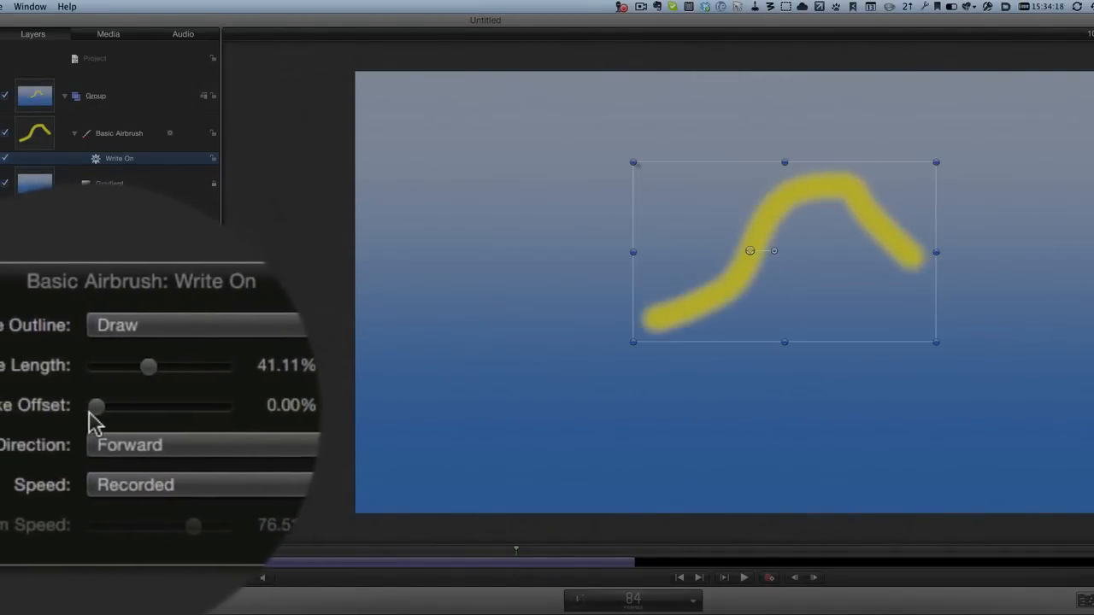
drag(95, 405, 101, 410)
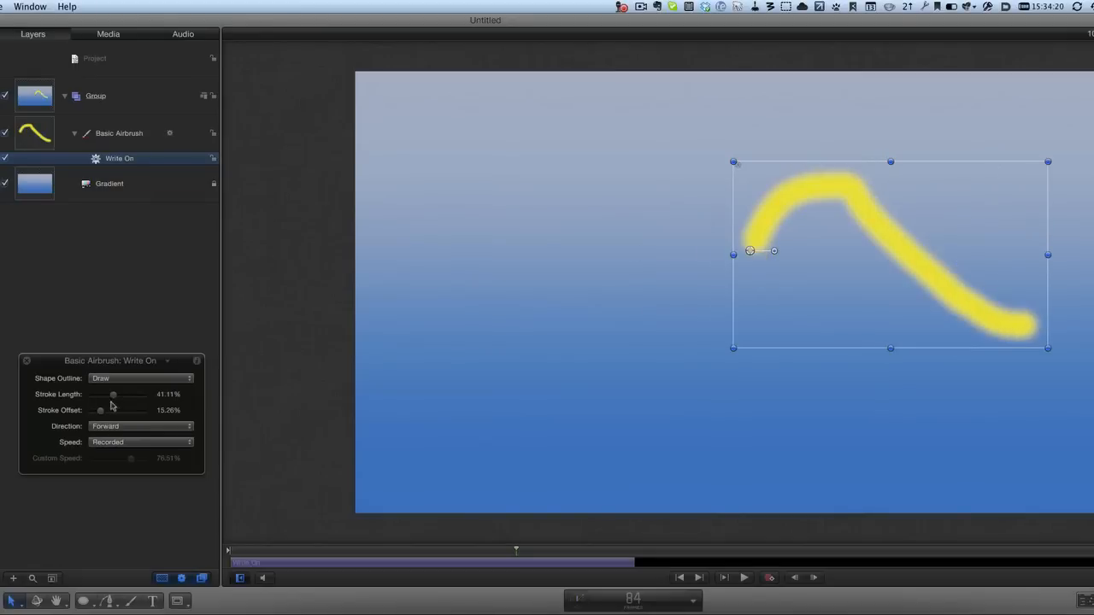
drag(113, 394, 108, 394)
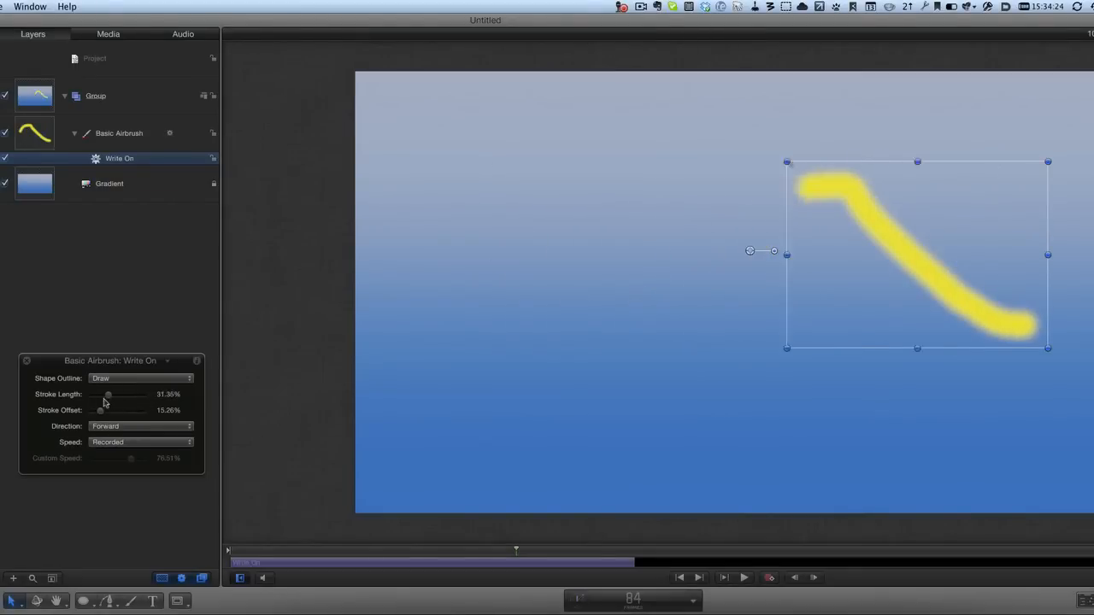
drag(108, 394, 111, 394)
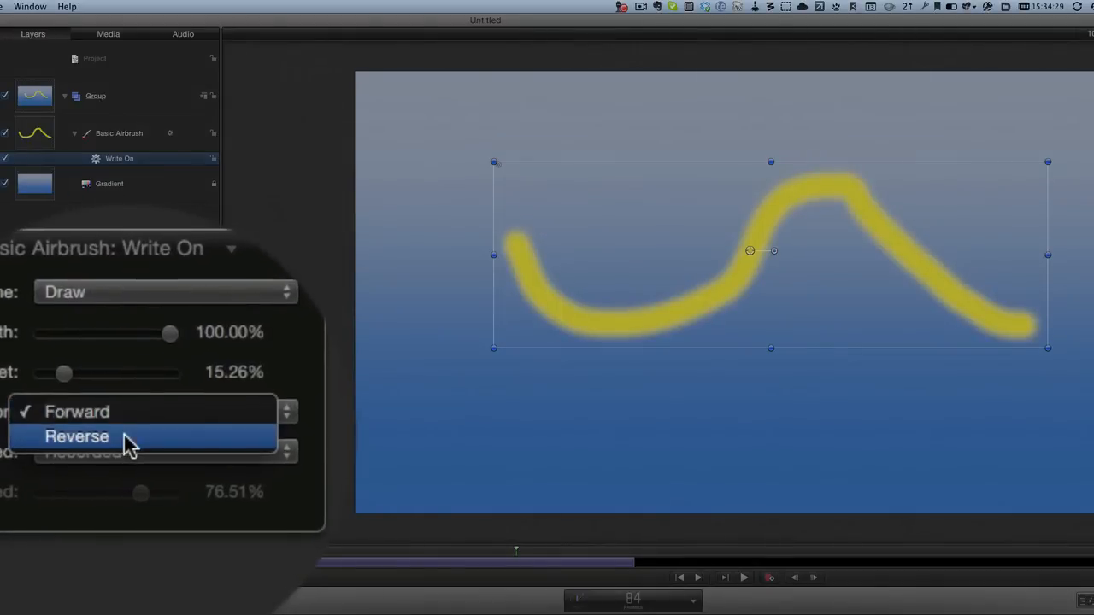
click(77, 437)
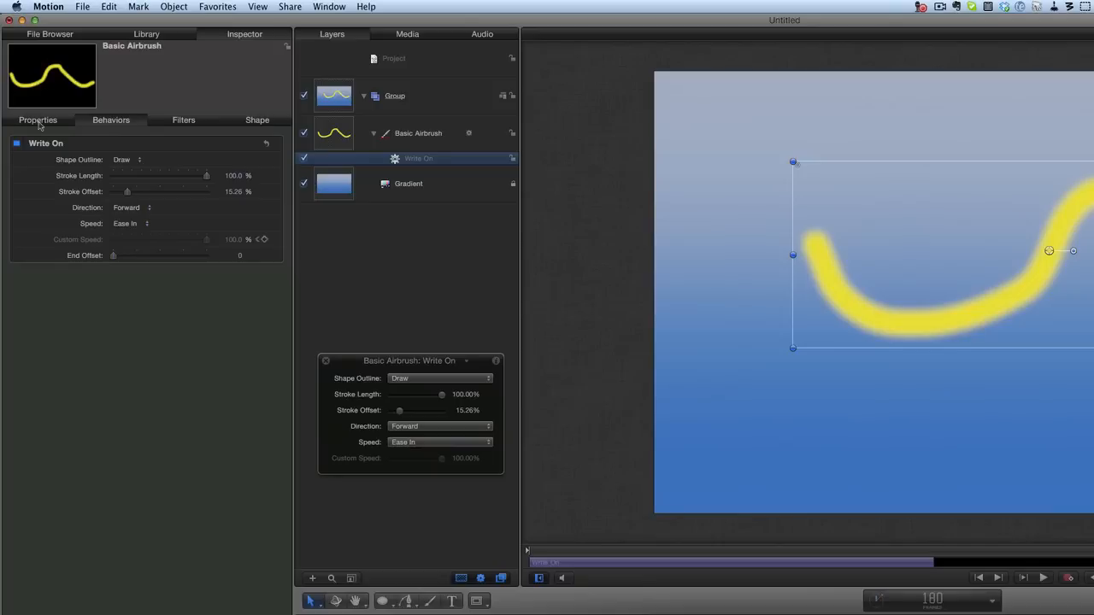
Switch the airbrush stroke's brush type to an image-based brush
click(37, 119)
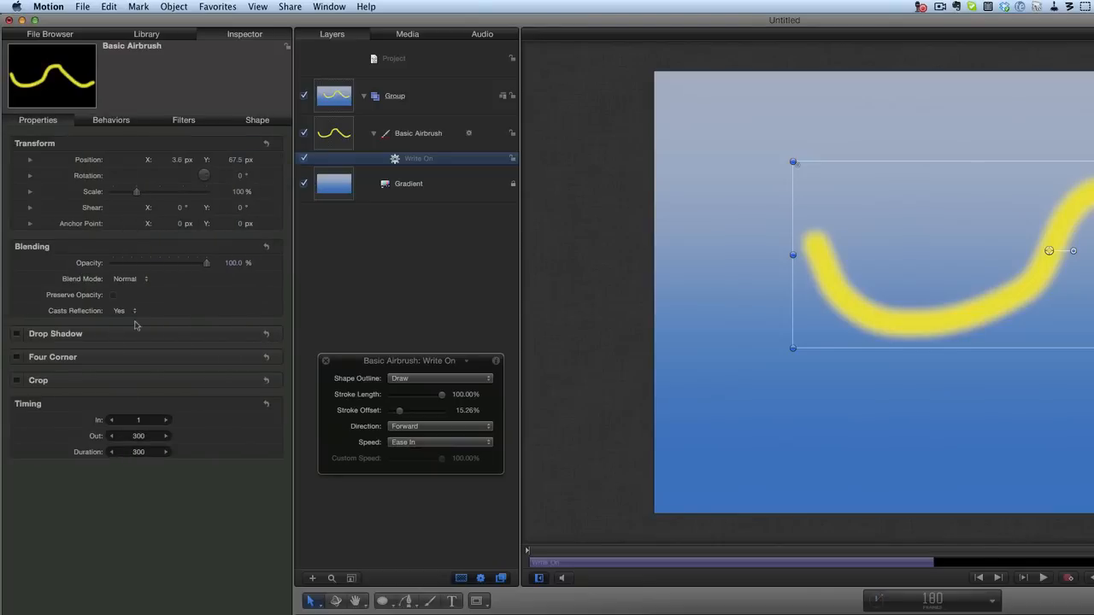
click(258, 120)
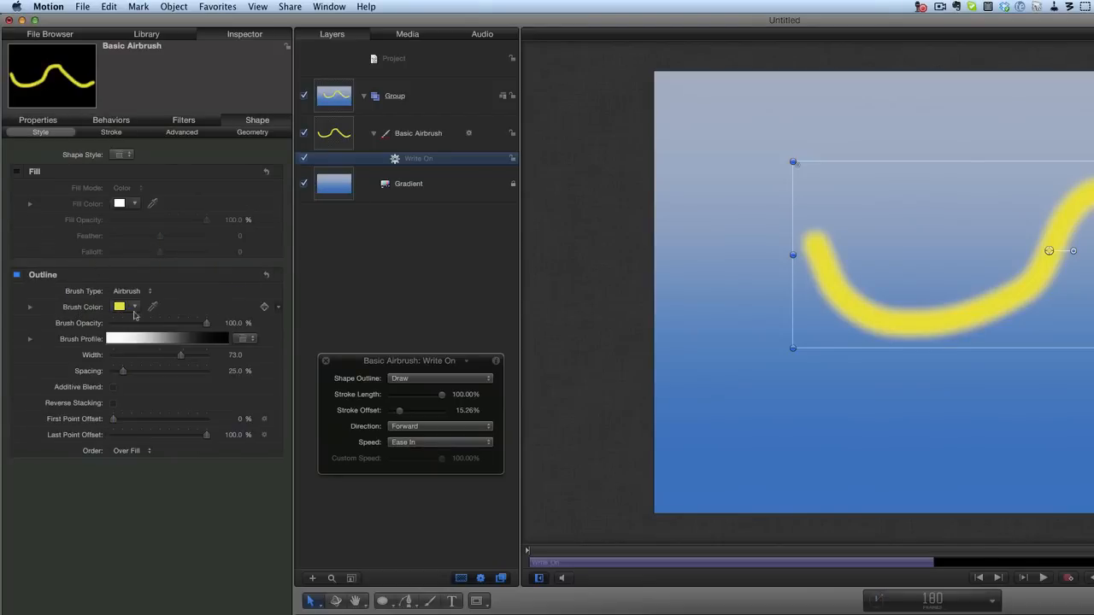
click(126, 290)
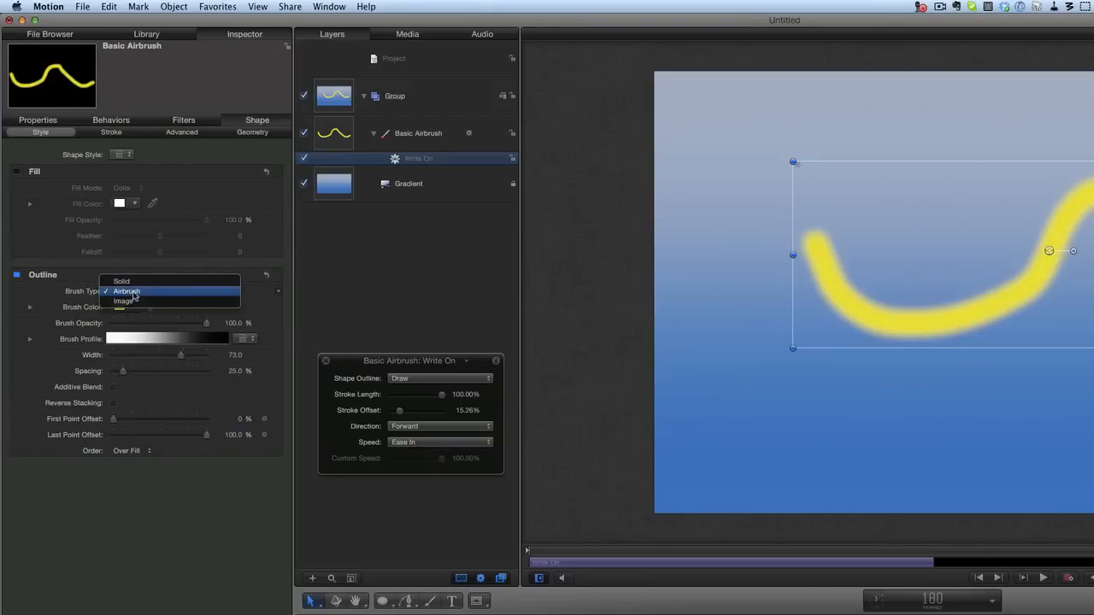
click(126, 301)
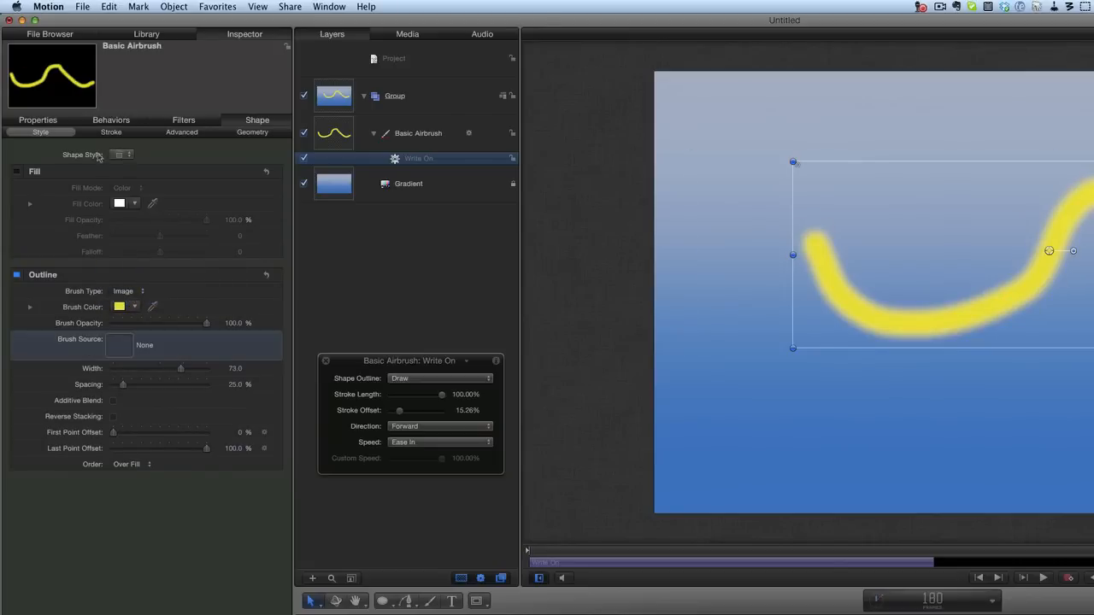
Raise the stroke jitter to 94% and generate a new random seed
click(110, 132)
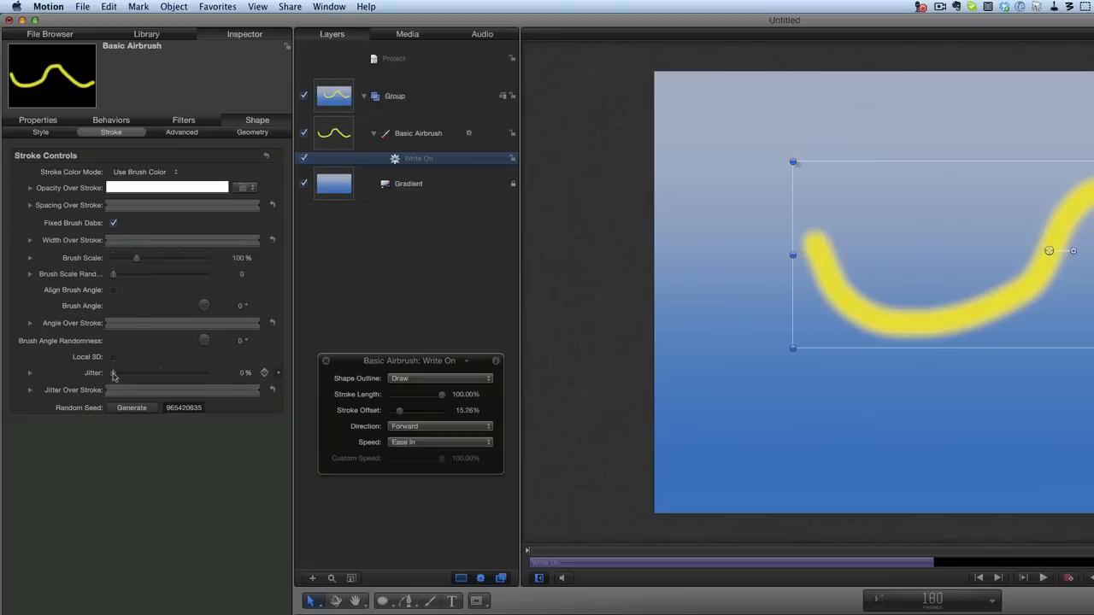
drag(114, 374, 135, 374)
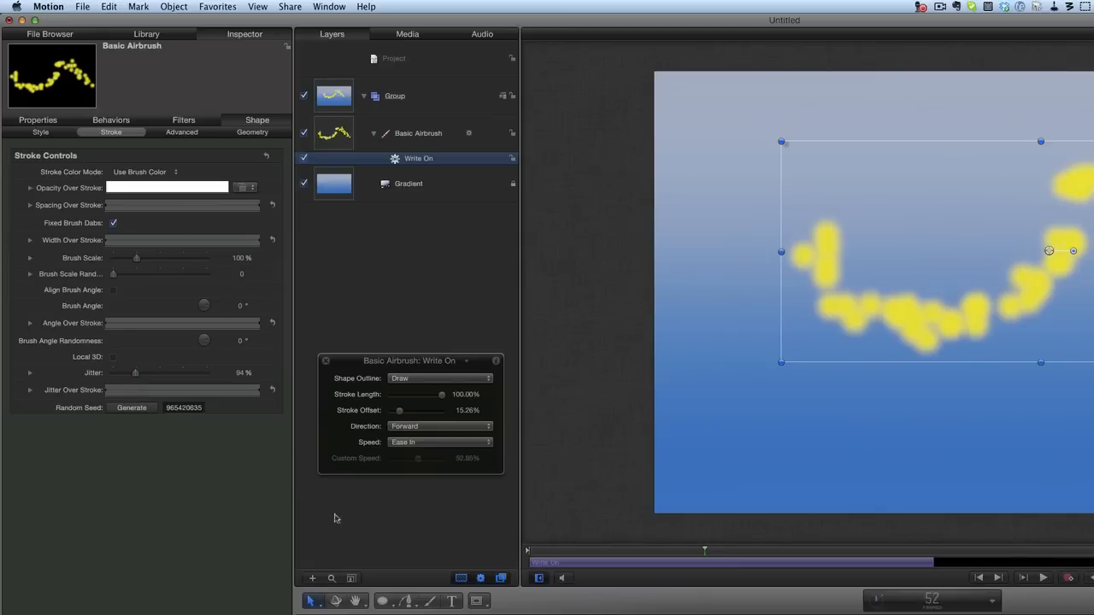
mouse_move(143, 408)
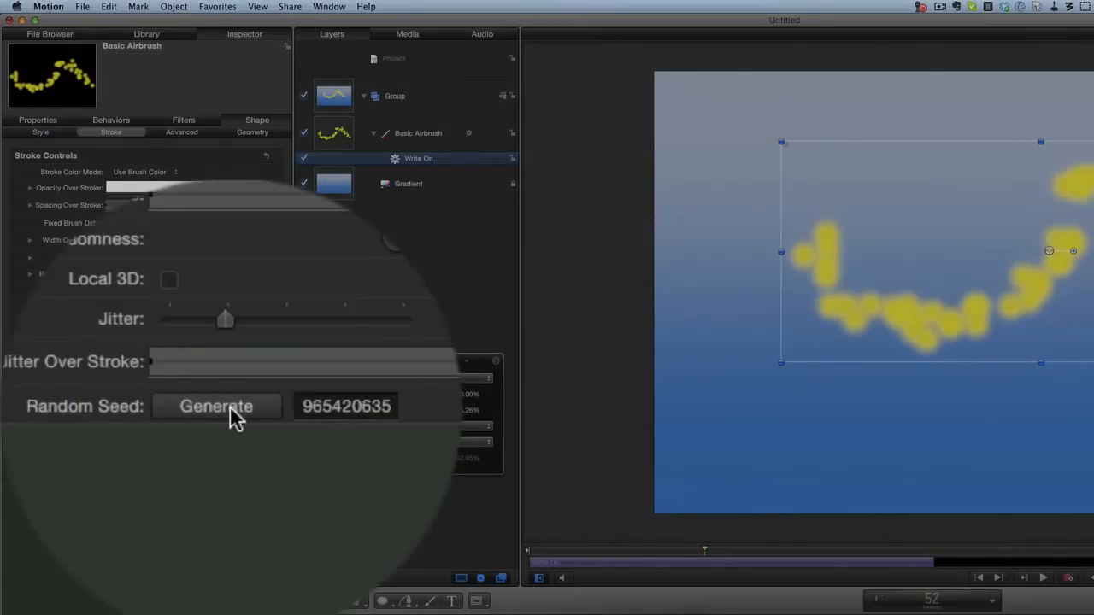
click(216, 406)
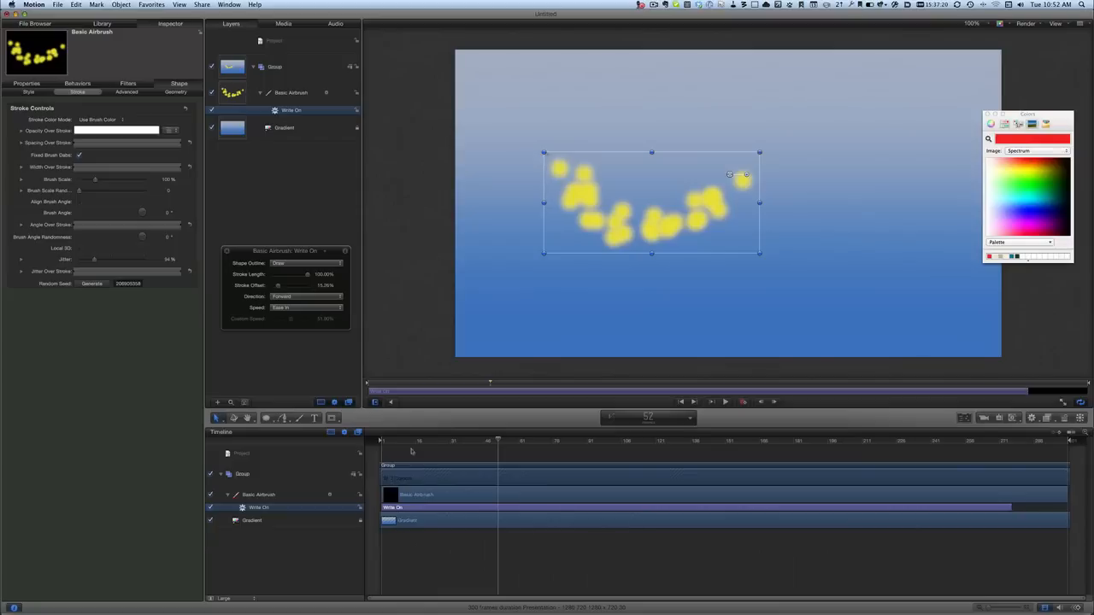
click(724, 402)
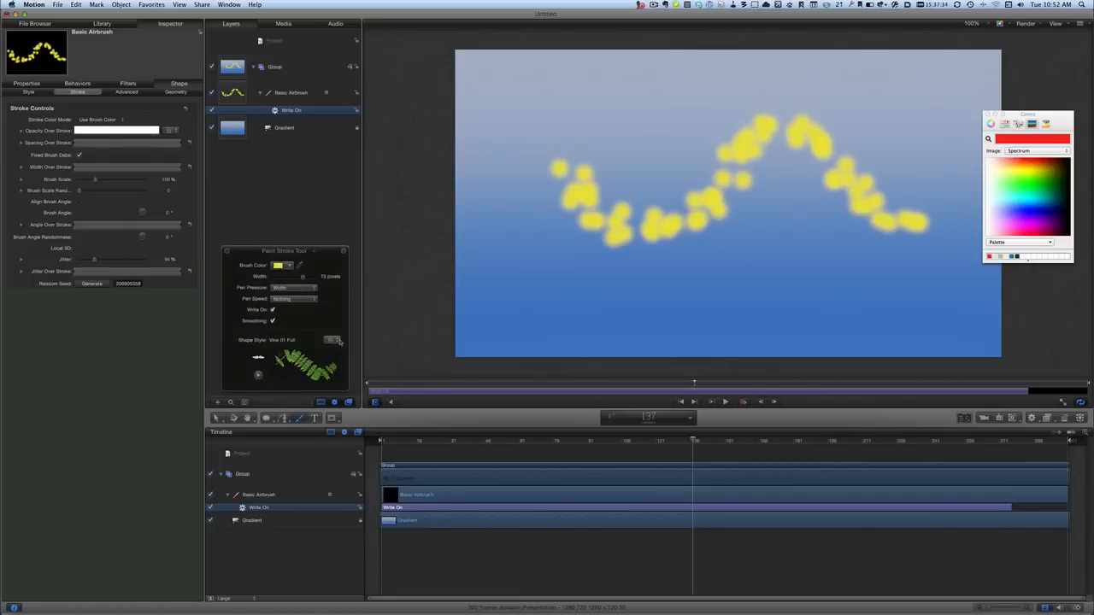
Choose the Textural Rings shape style for new paint strokes
click(333, 340)
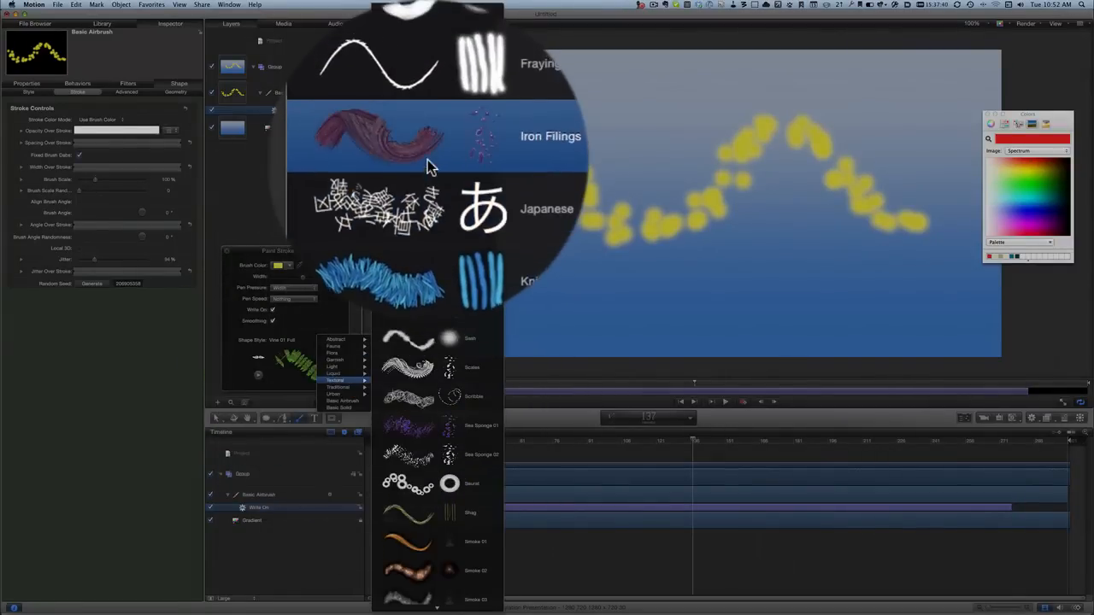
scroll(down, 3)
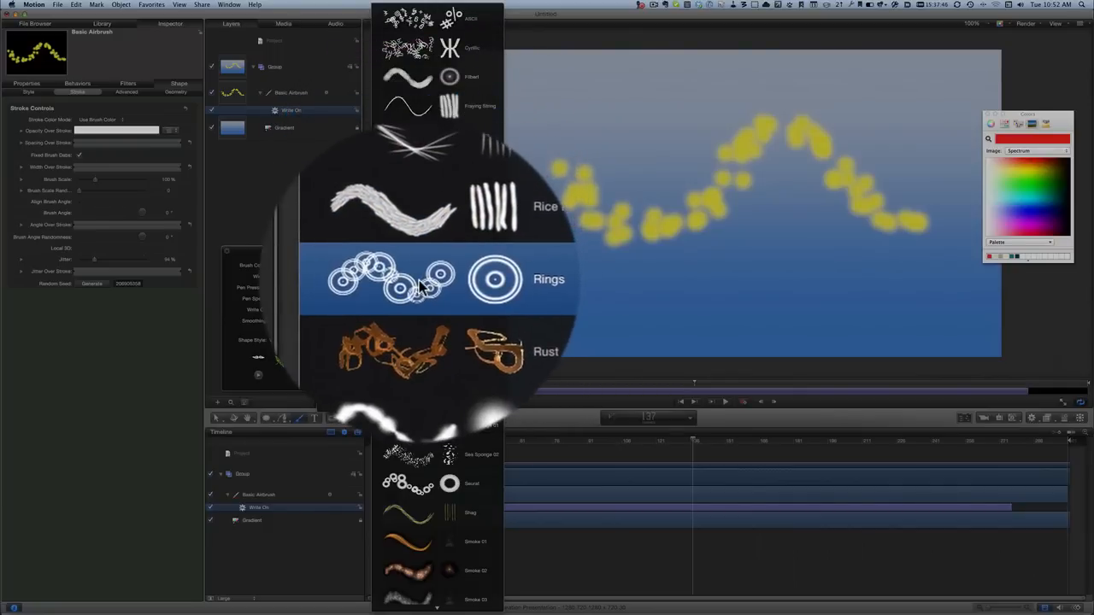
click(494, 278)
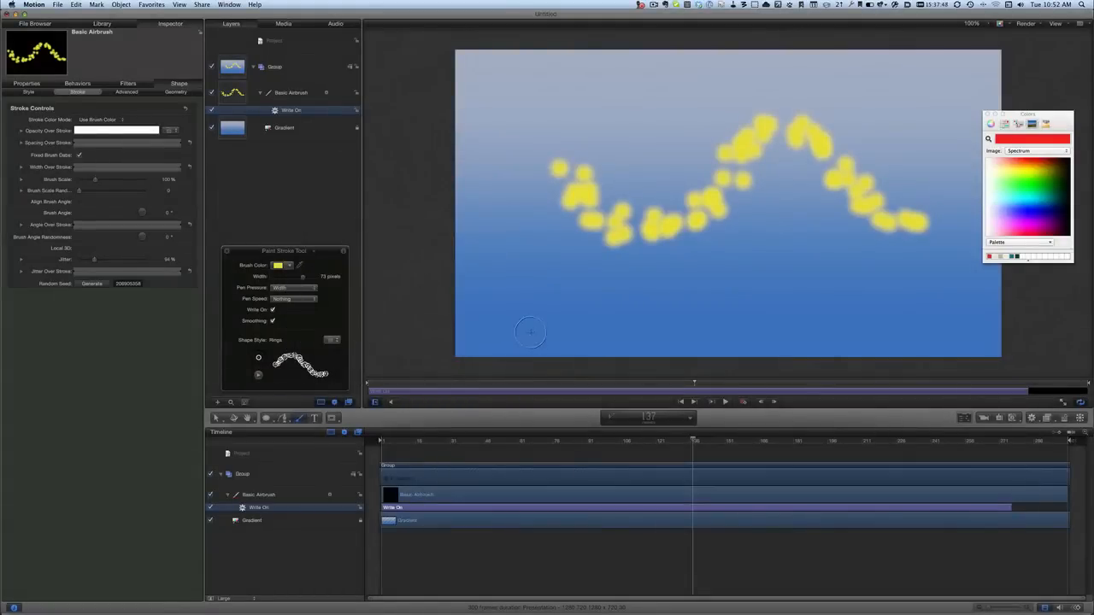
mouse_move(513, 306)
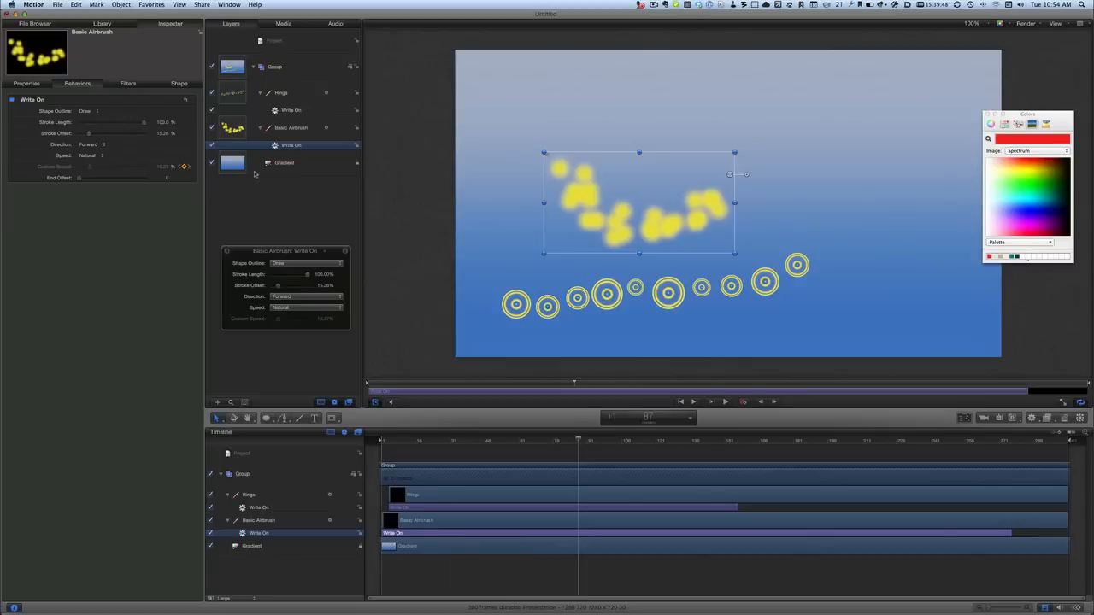
Select the Circle tool, then browse the Library's Shape Styles
click(266, 418)
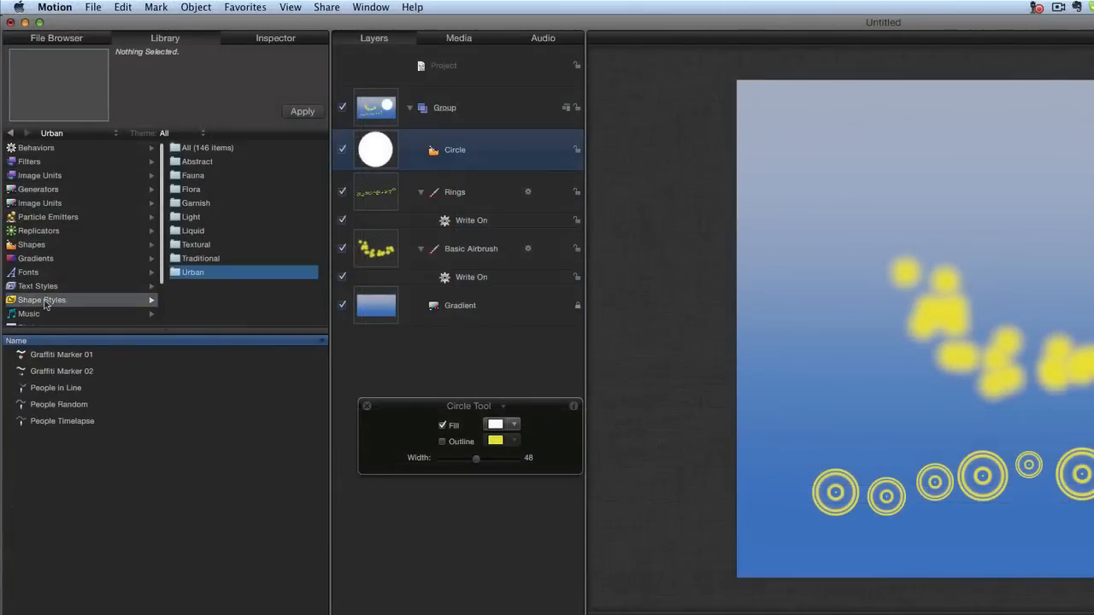
click(62, 354)
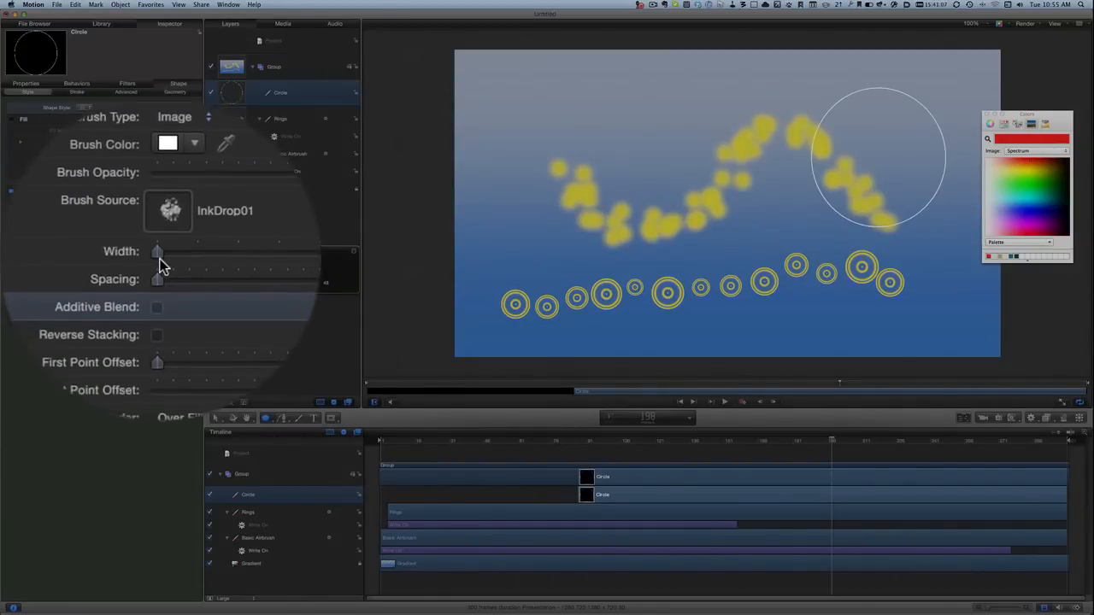
Thicken the InkDrop01 outline, adjust its dab spacing, and trim the Last Point Offset
drag(158, 253, 158, 252)
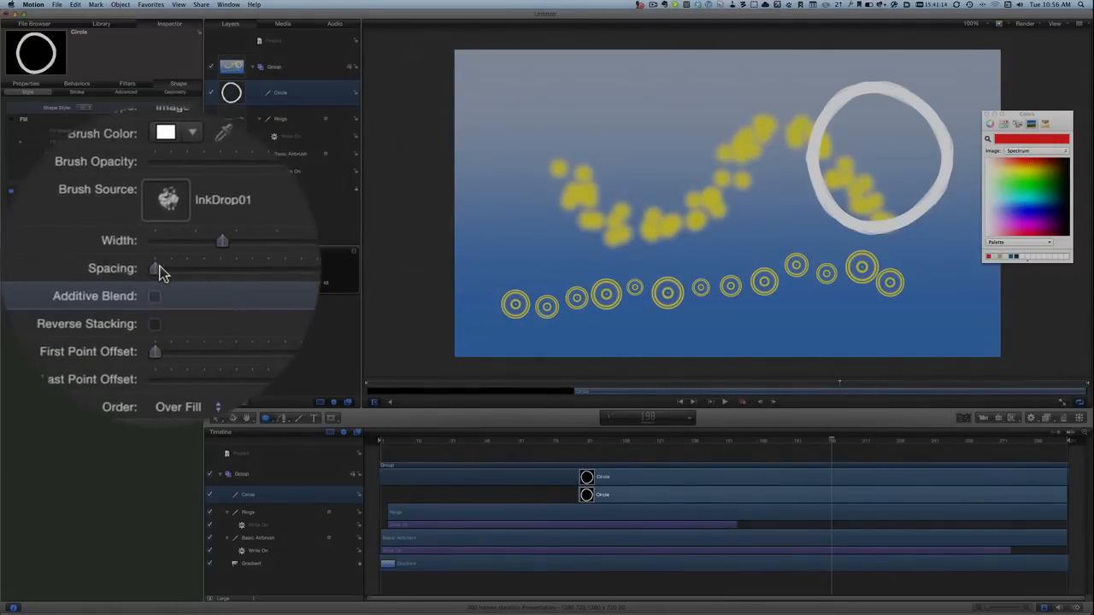
drag(155, 268, 157, 261)
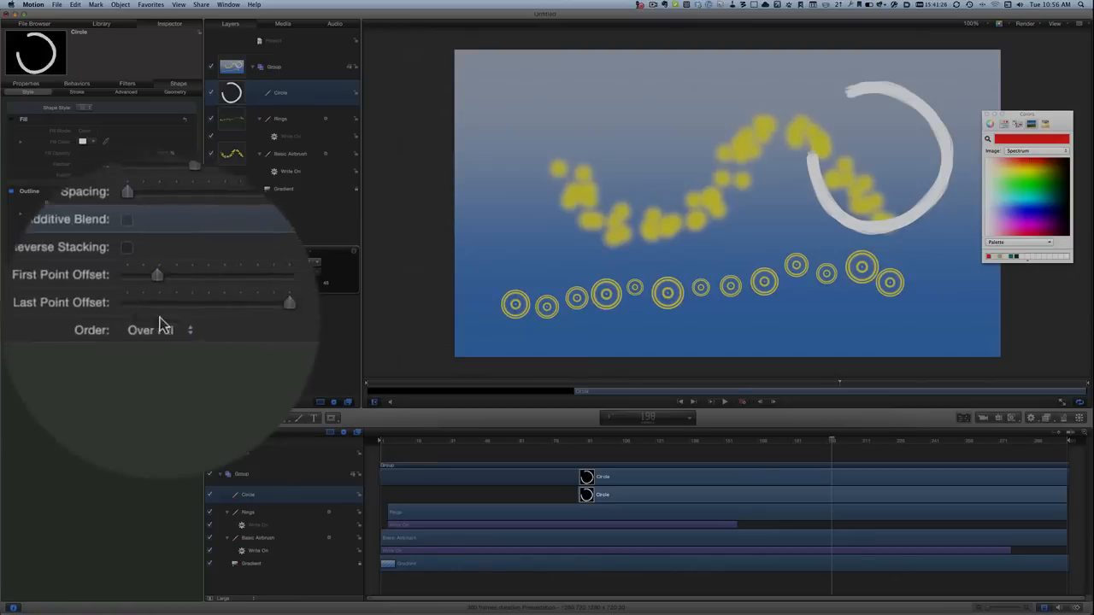
drag(289, 301, 160, 311)
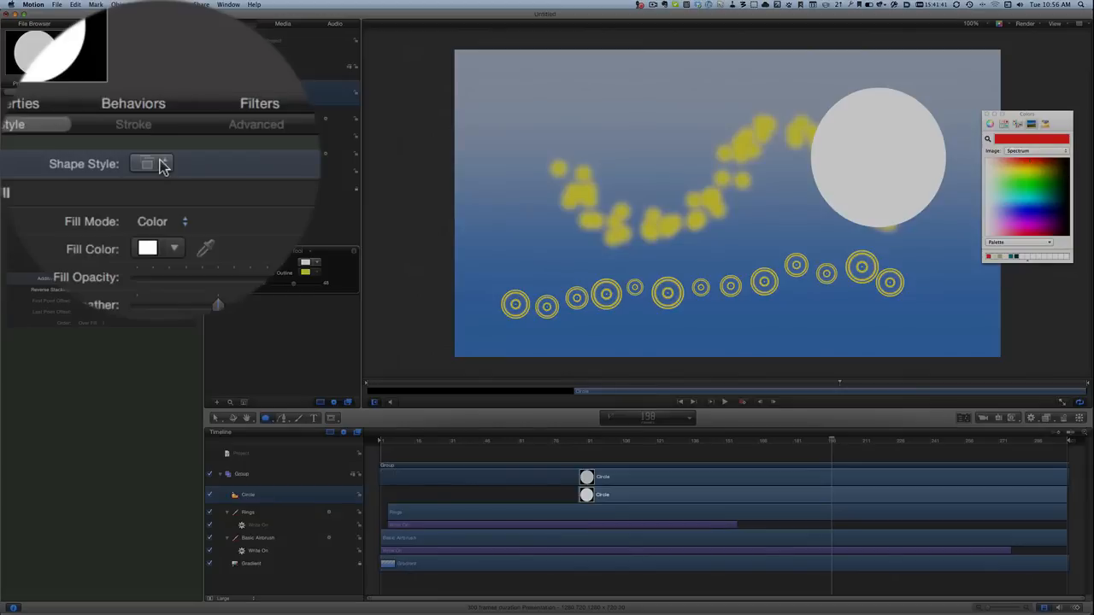
Apply a brown ink-drop shape style to the circle, then tune outline width and spacing
click(163, 164)
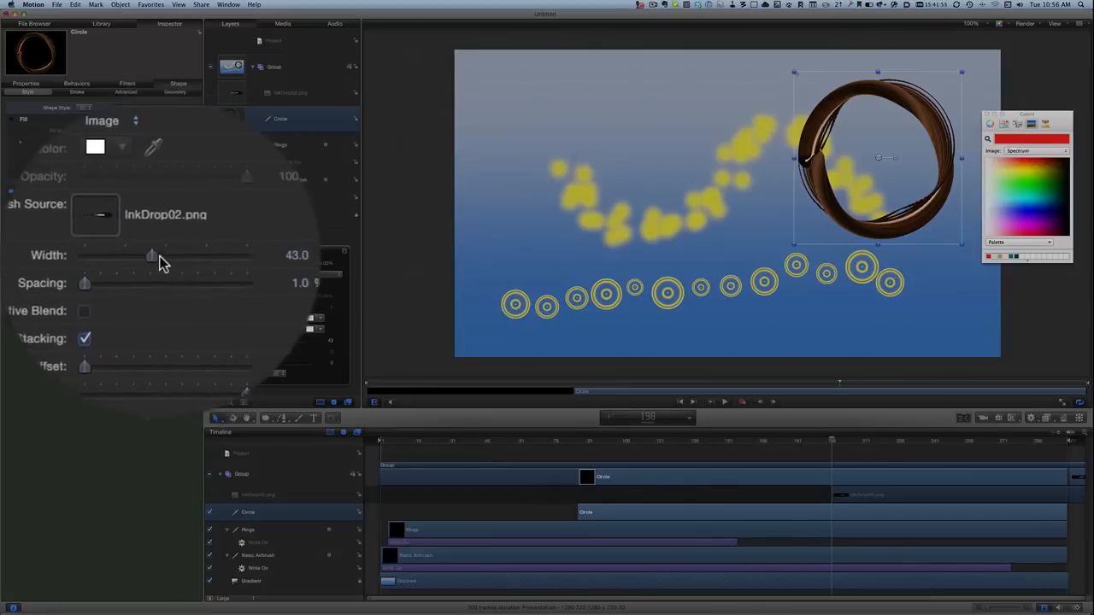
drag(150, 255, 185, 255)
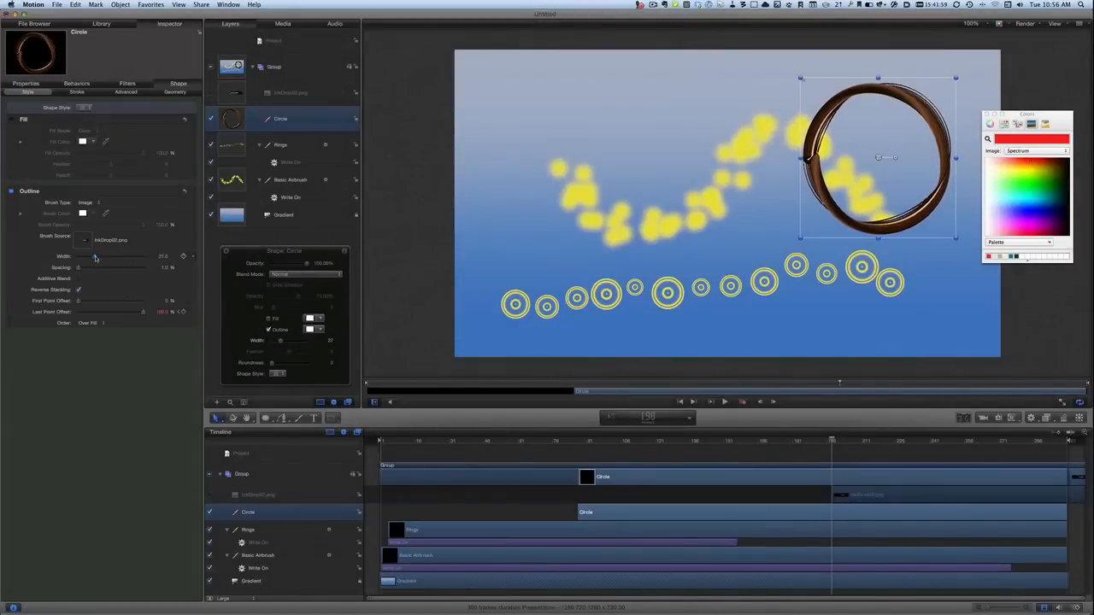
drag(94, 268, 83, 267)
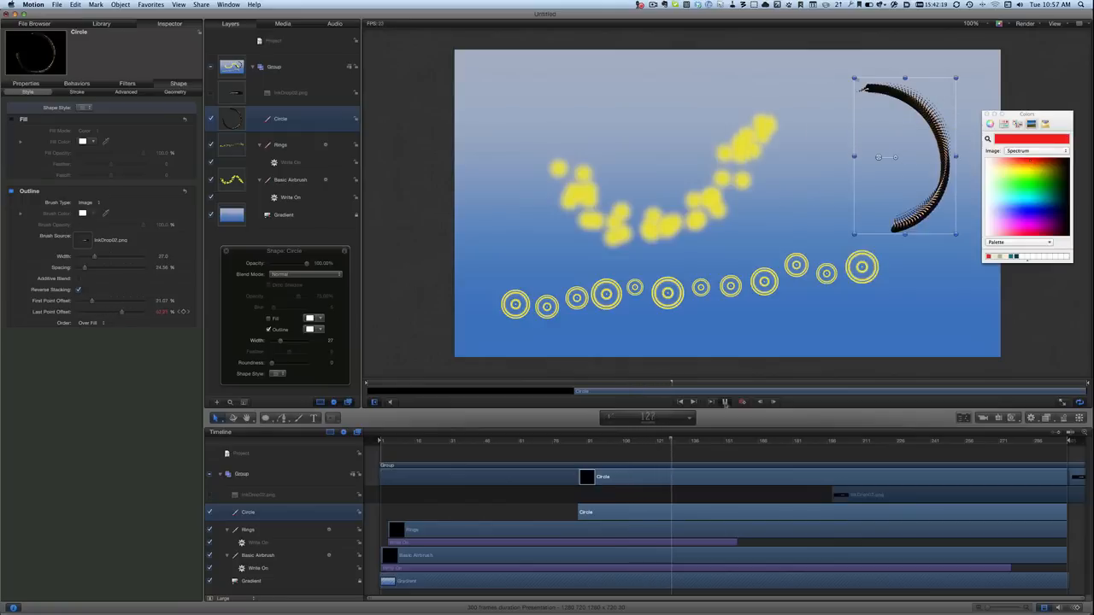
click(778, 440)
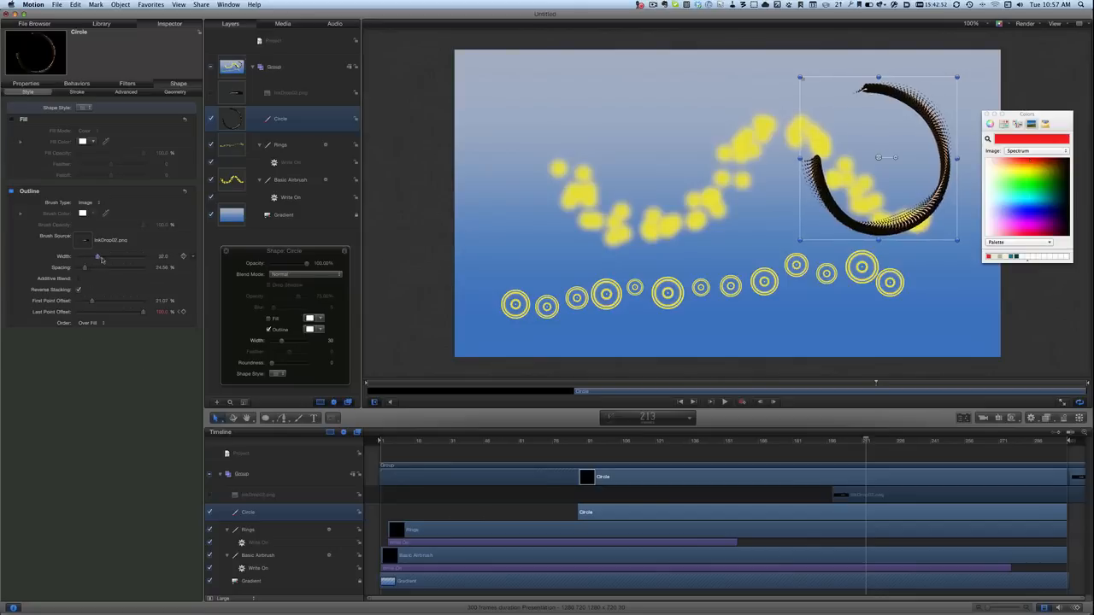
drag(98, 267, 88, 268)
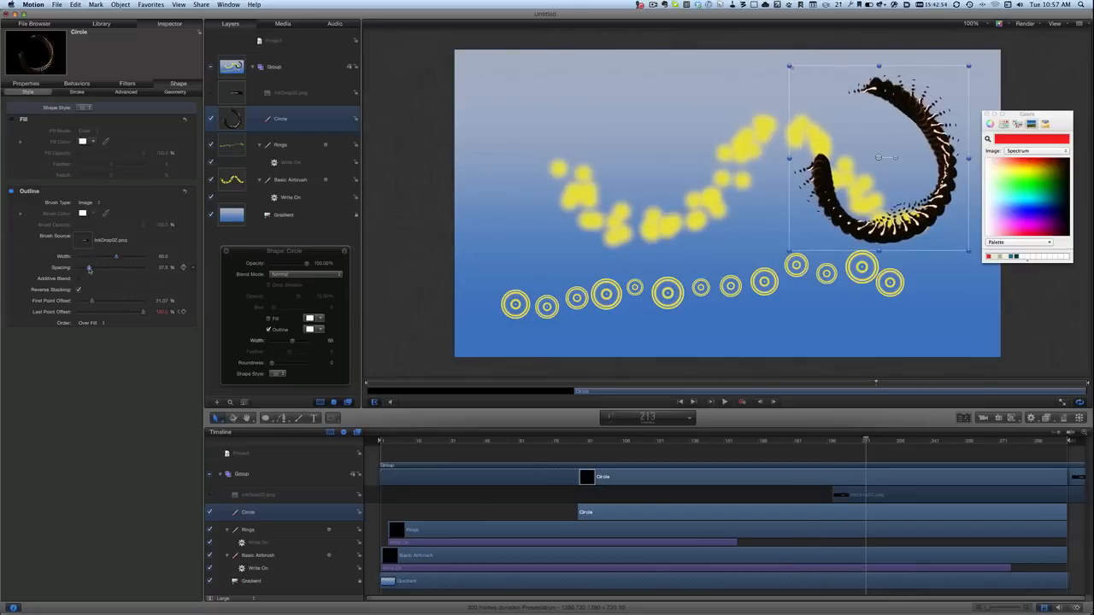
drag(89, 267, 81, 268)
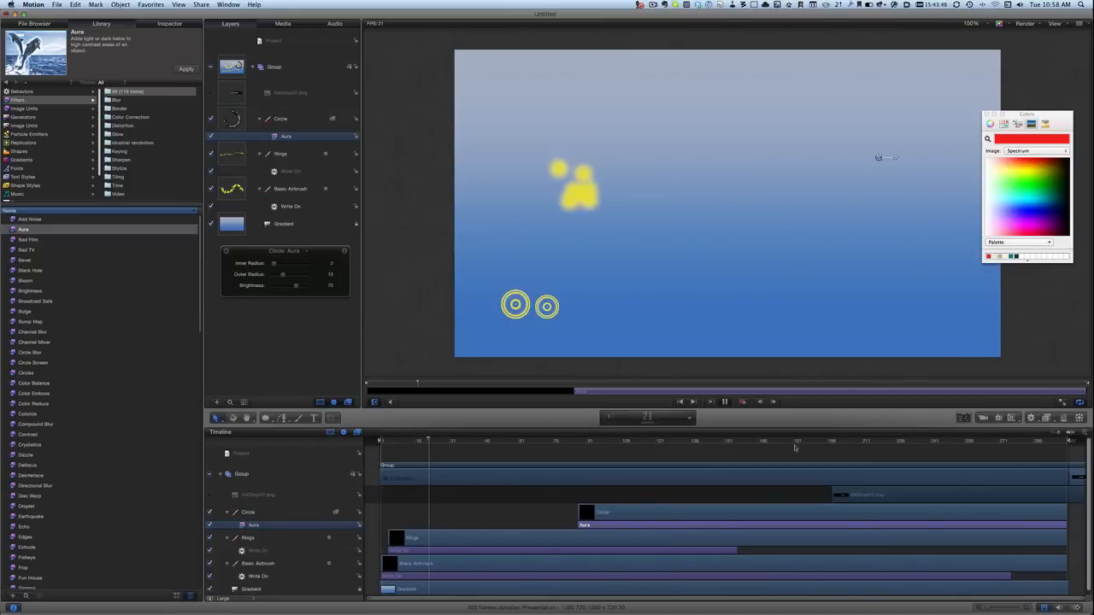
Apply the Aura filter to the Circle layer and select Crystallize
click(725, 402)
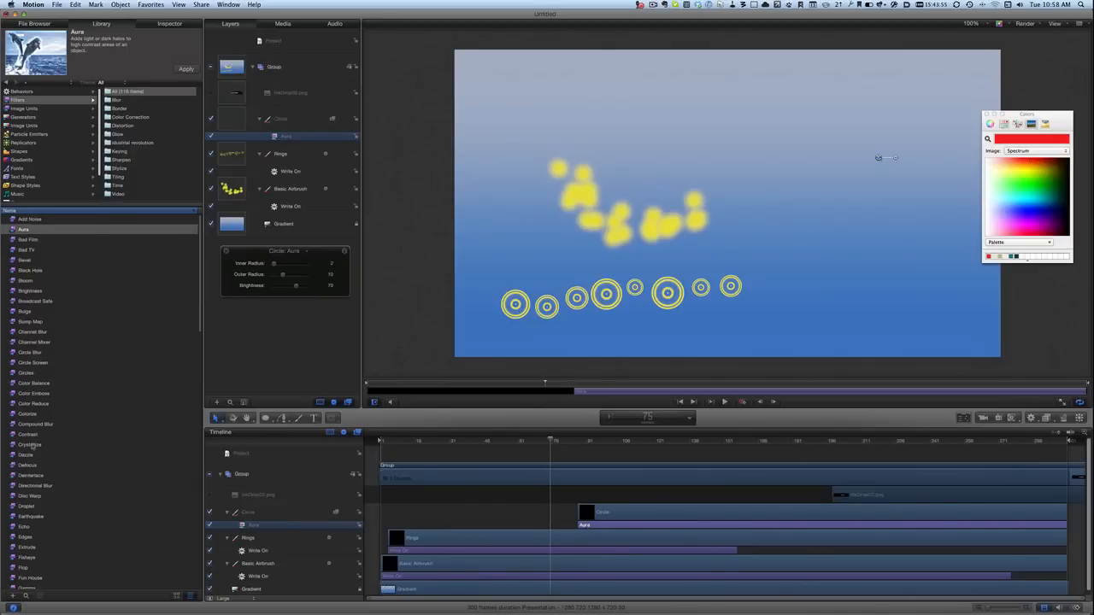
click(30, 444)
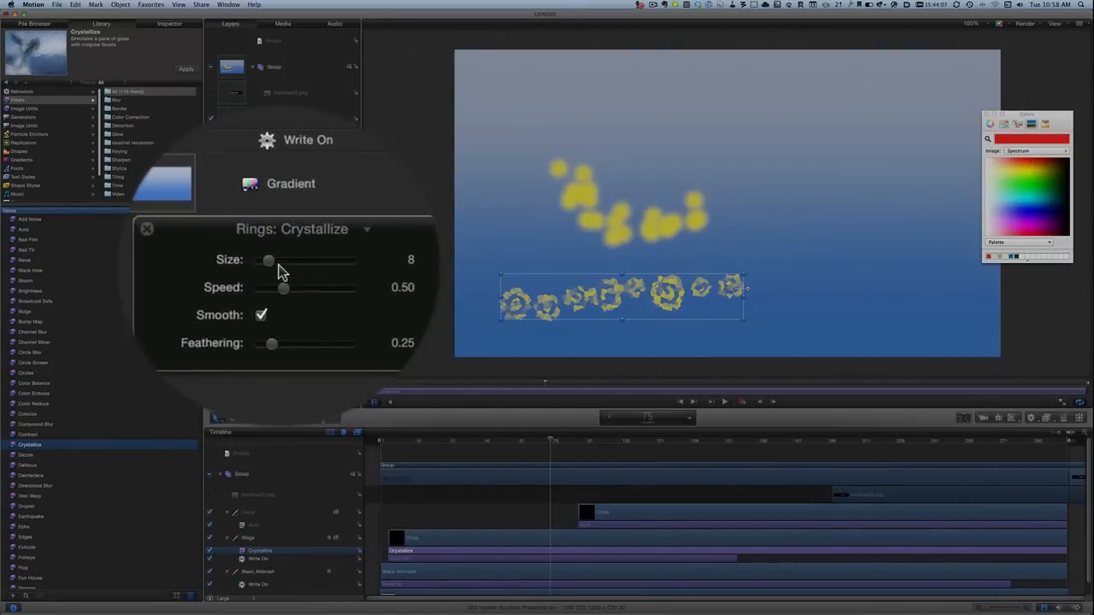
Adjust the Crystallize HUD sliders to shrink the ring line's crystal facets to about size 5
drag(269, 260, 286, 260)
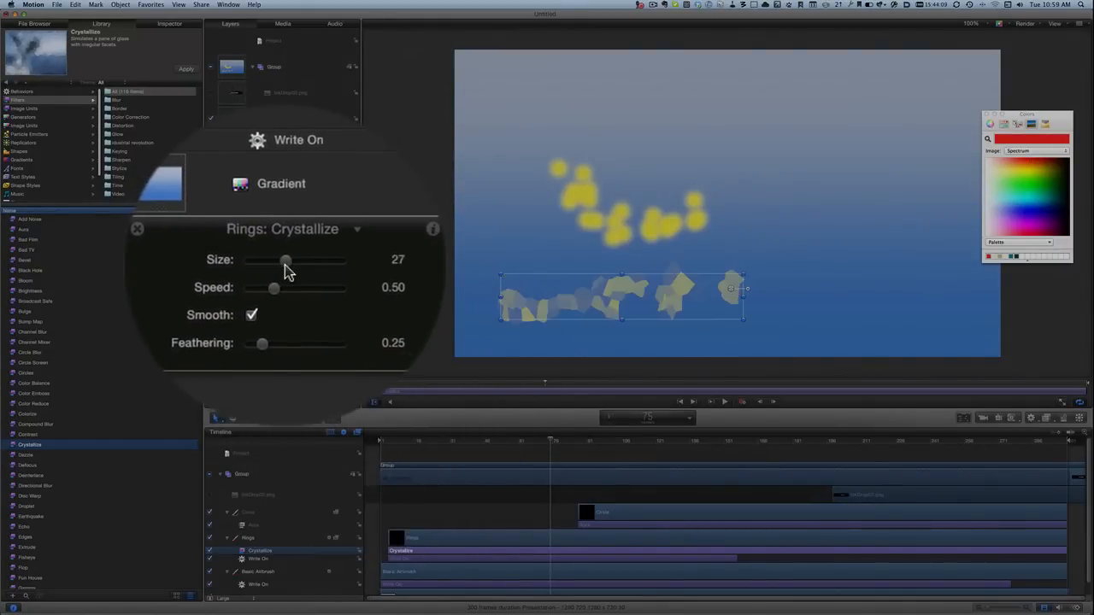
drag(287, 260, 276, 260)
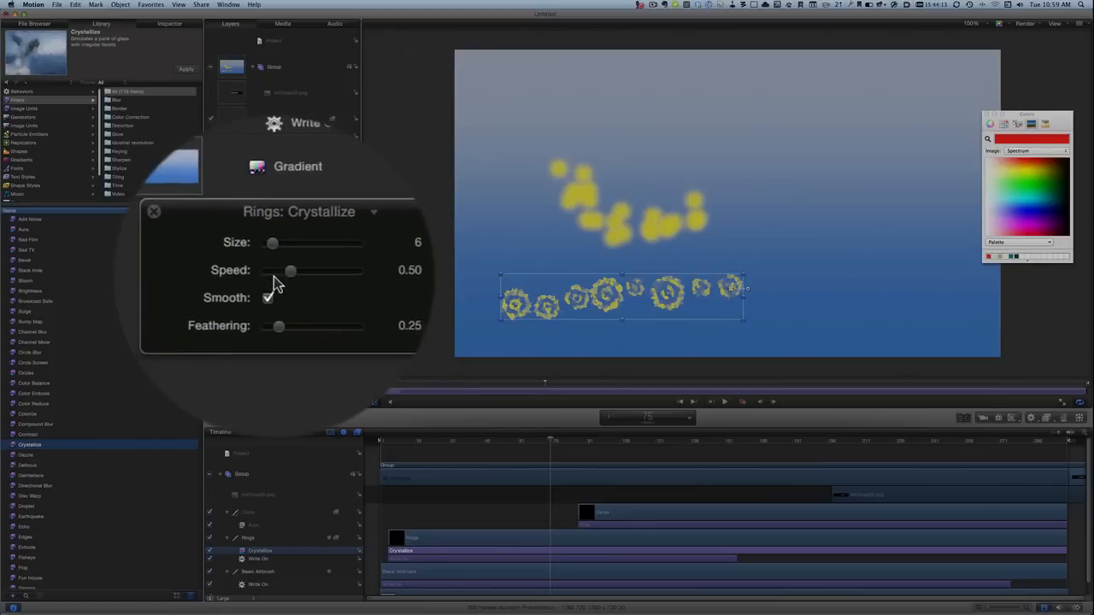
drag(289, 271, 285, 271)
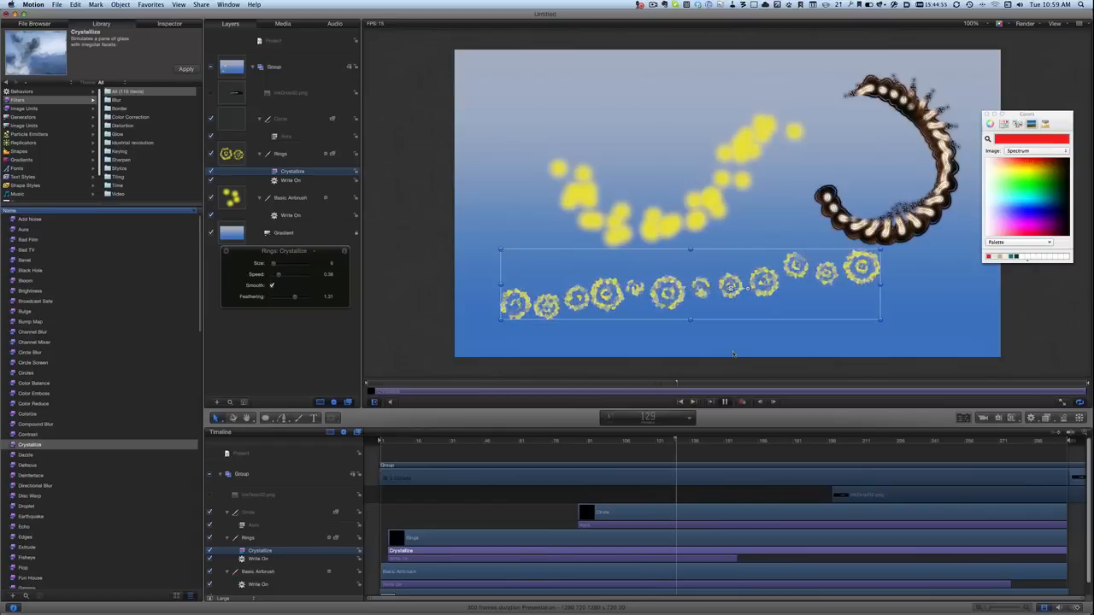
click(724, 402)
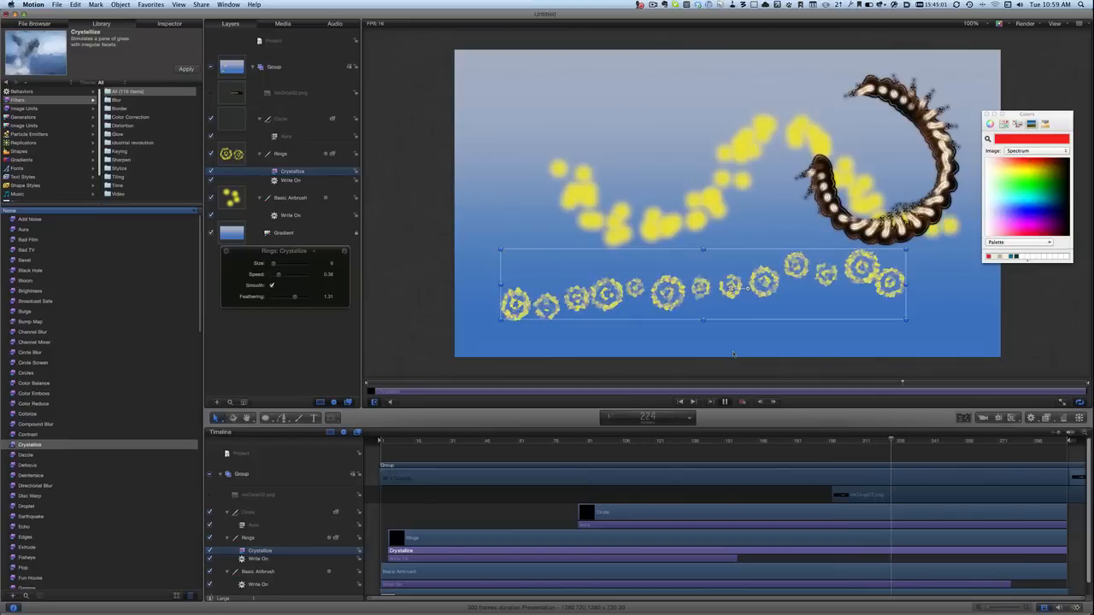
click(724, 401)
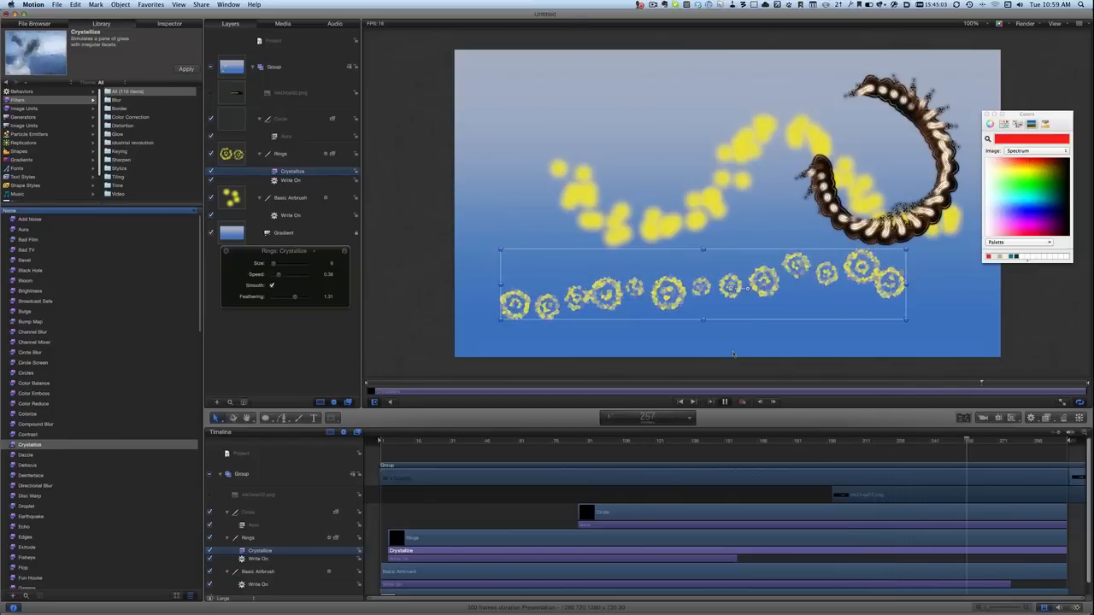